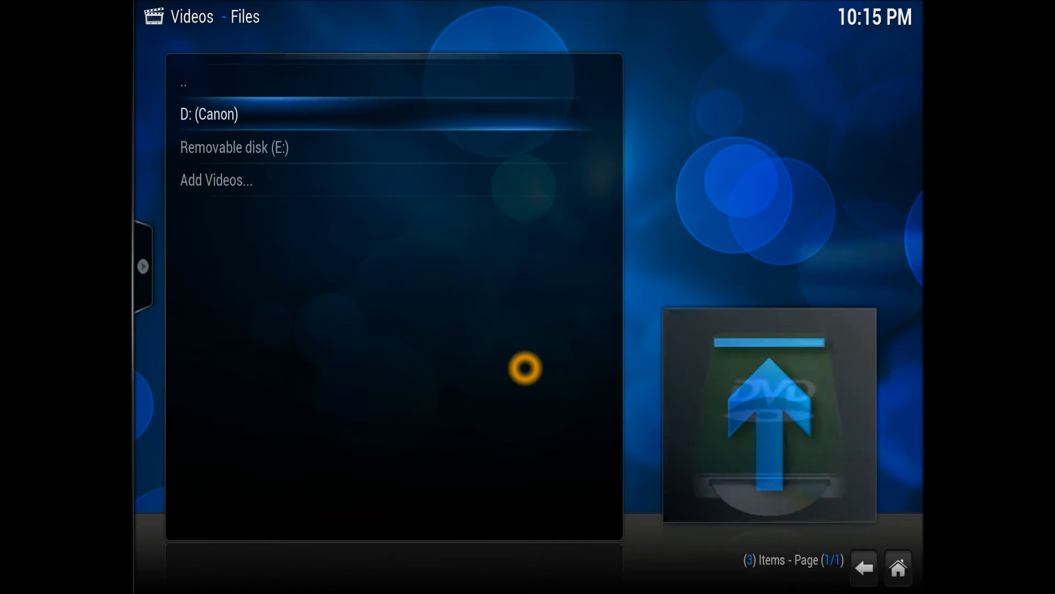
Step: Choose Add Videos... in Videos > Files to bring up the empty Add Video source dialog
click(215, 180)
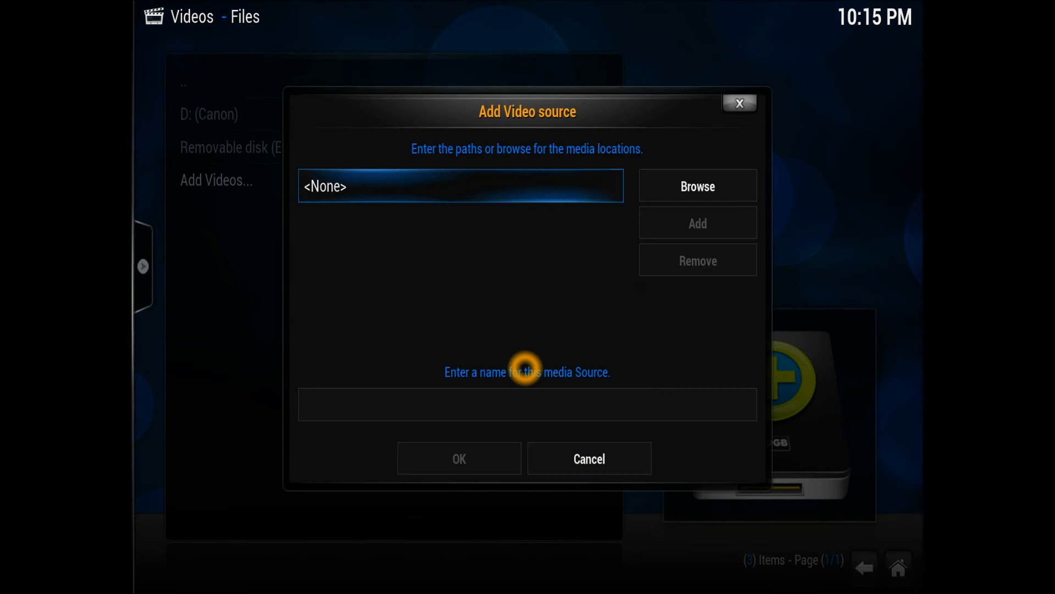